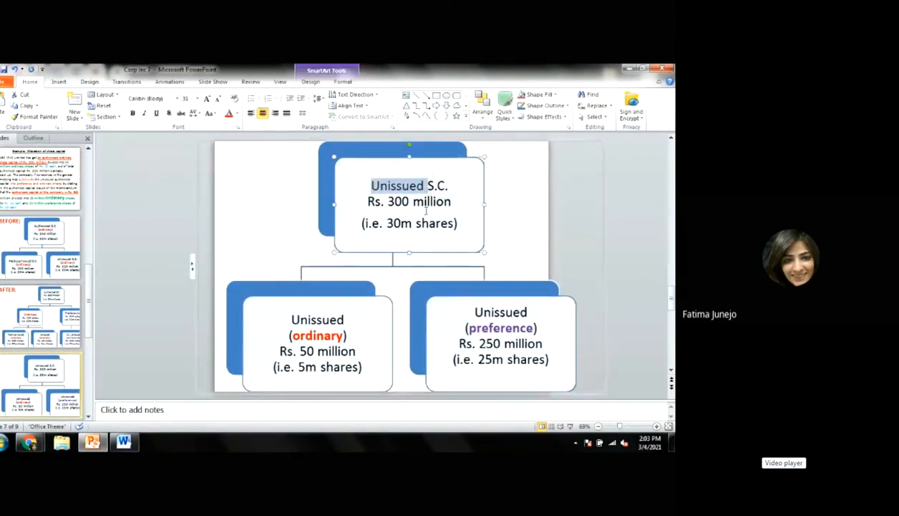
{"action": "mouse_move", "coordinate": [347, 225]}
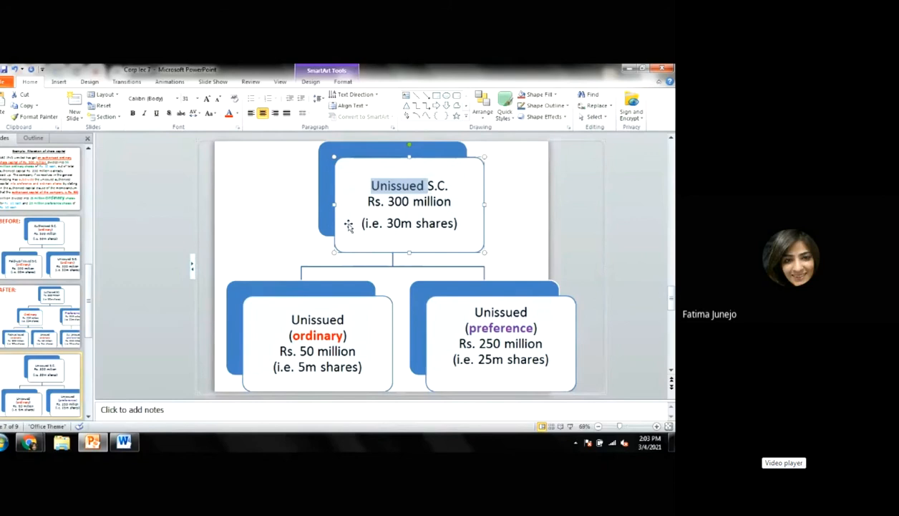
{"action": "mouse_move", "coordinate": [365, 237]}
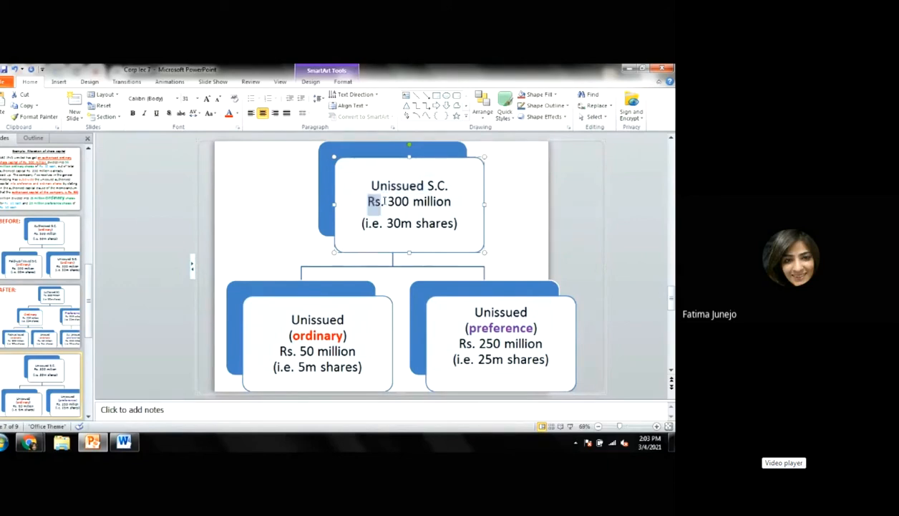
Step: Switch from the share-capital slide back to the Google Meet video meeting view
{"action": "triple_click", "coordinate": [409, 201]}
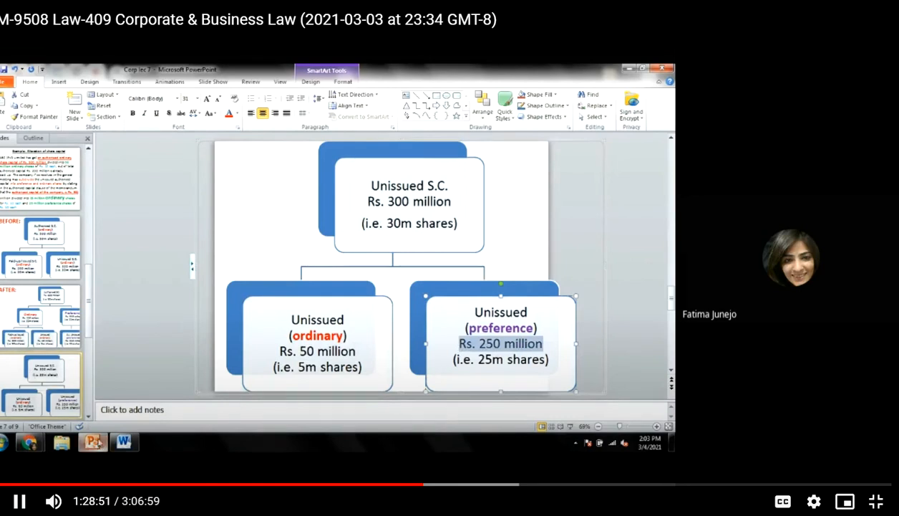
{"action": "left_click", "coordinate": [123, 441]}
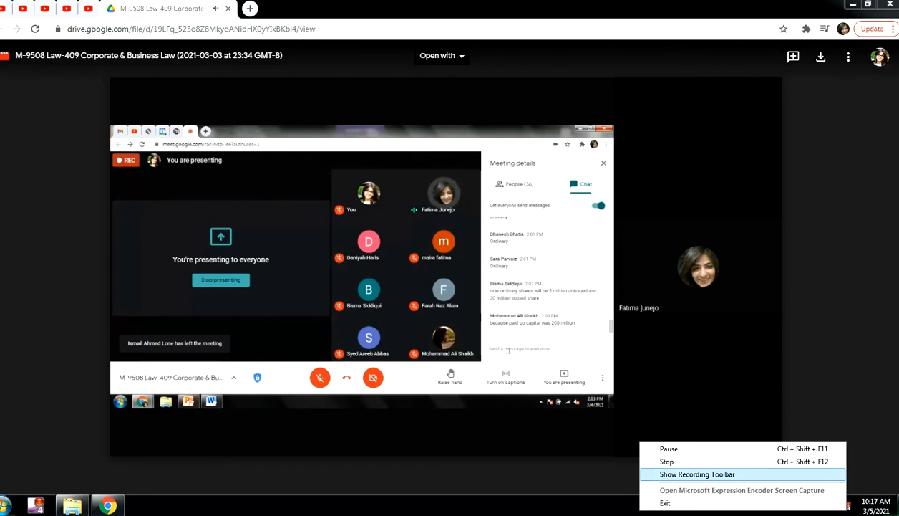
{"action": "mouse_move", "coordinate": [667, 461]}
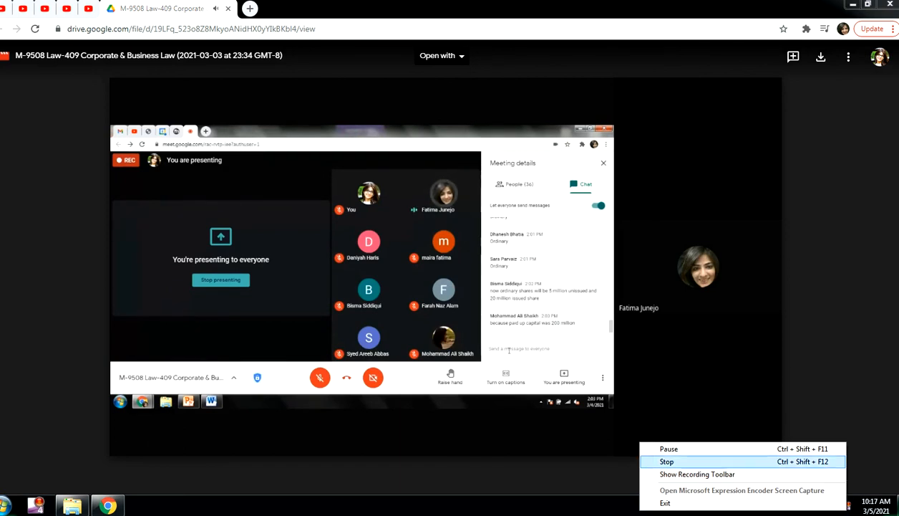